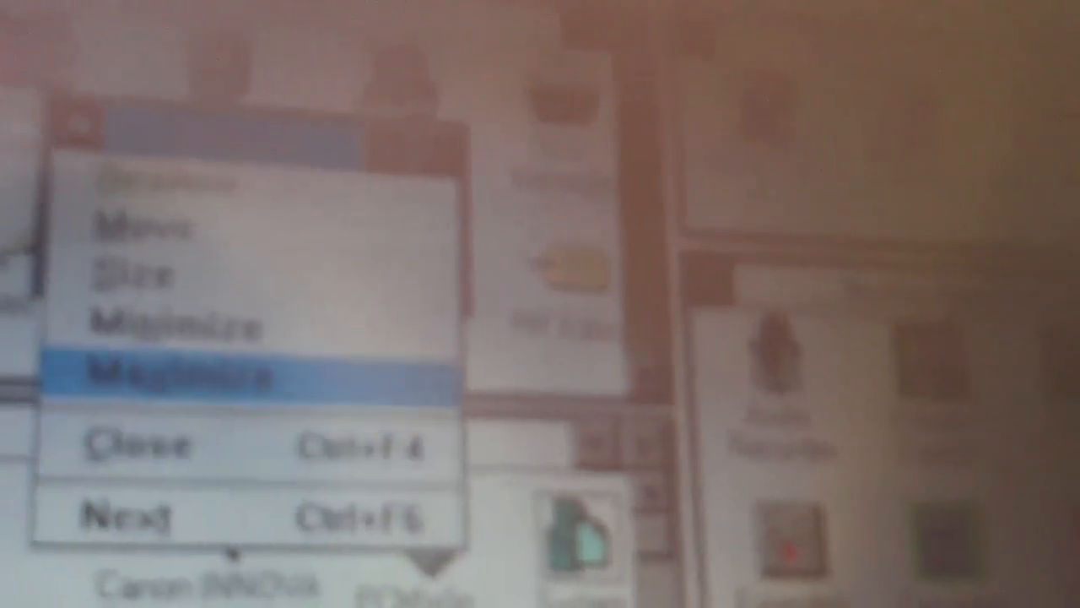
# Dismiss the group's Control menu without choosing Maximize, revealing Read Me and Windows Setup
pyautogui.click(177, 368)
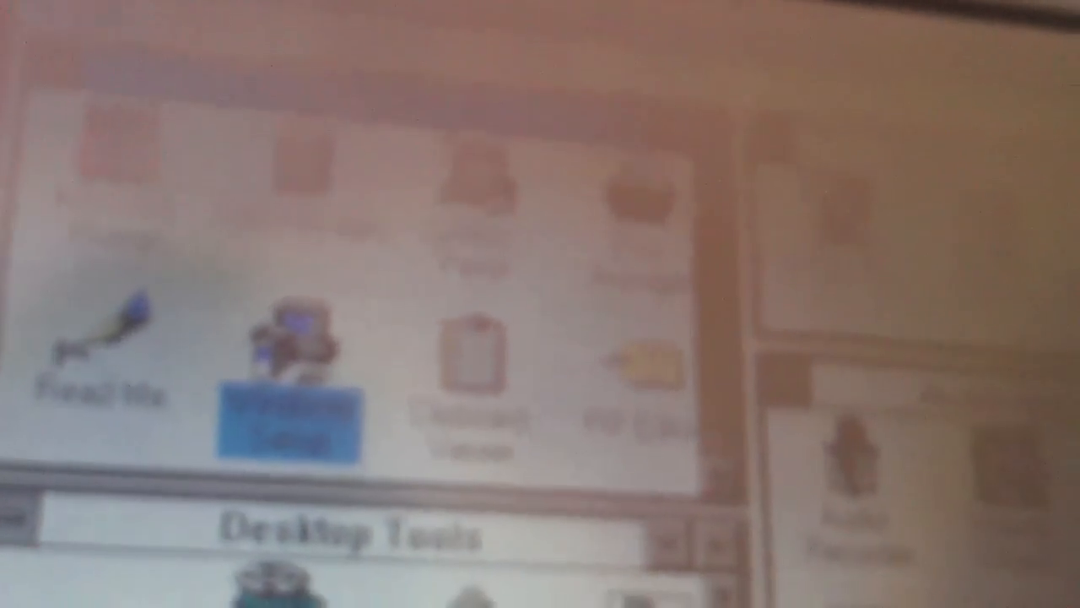